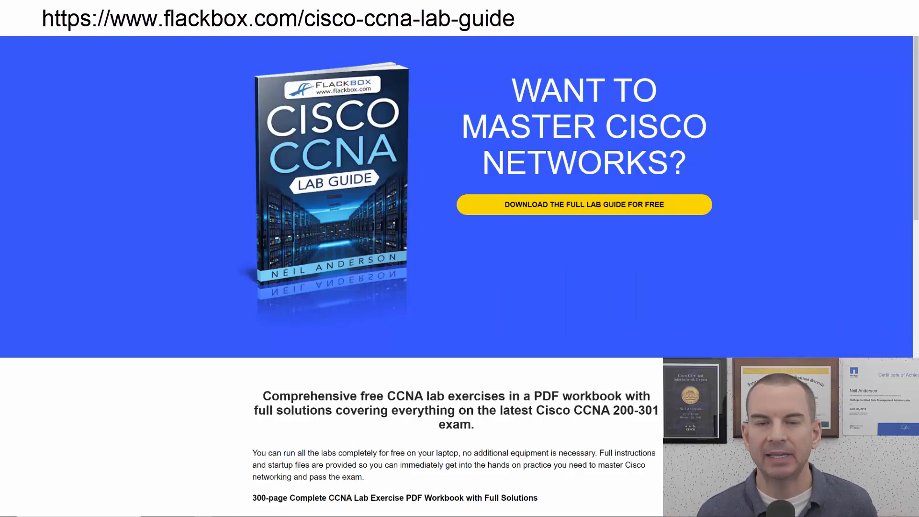
Step: Show the Lab Example slide, then bring up the window switcher
click(583, 204)
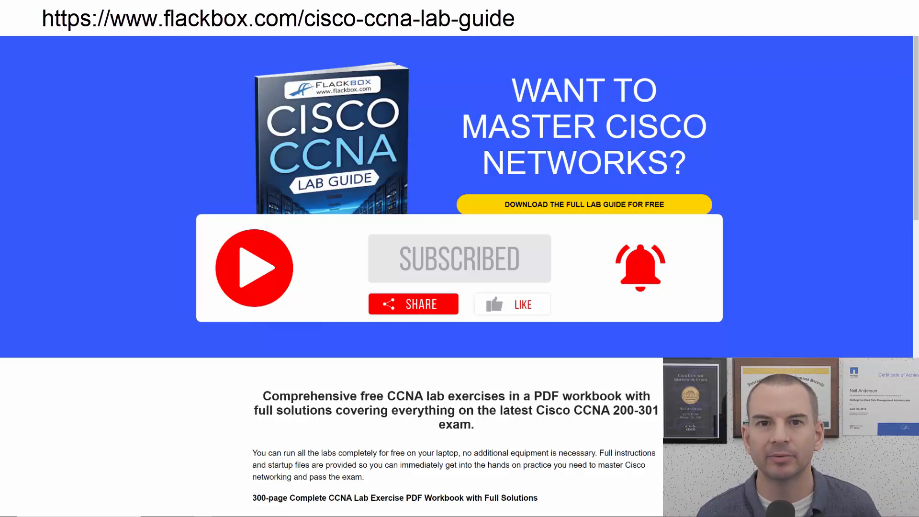
key(alt+tab)
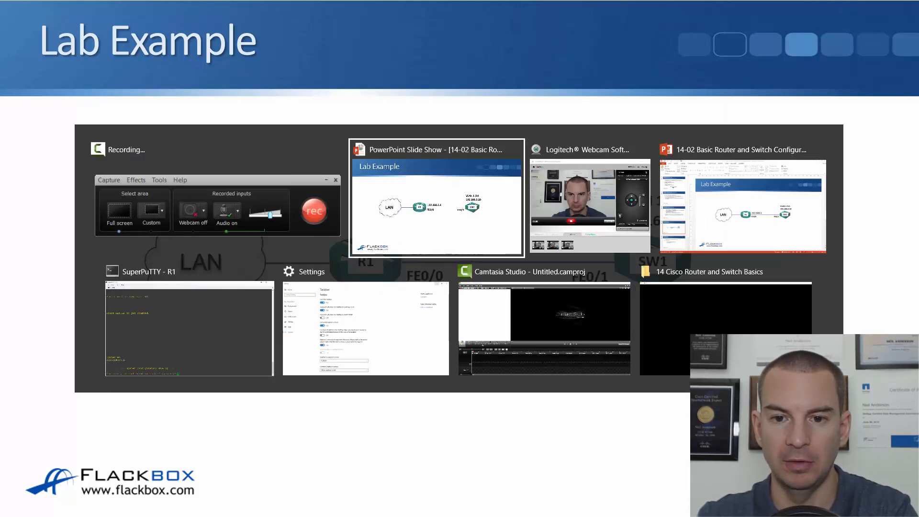
click(189, 328)
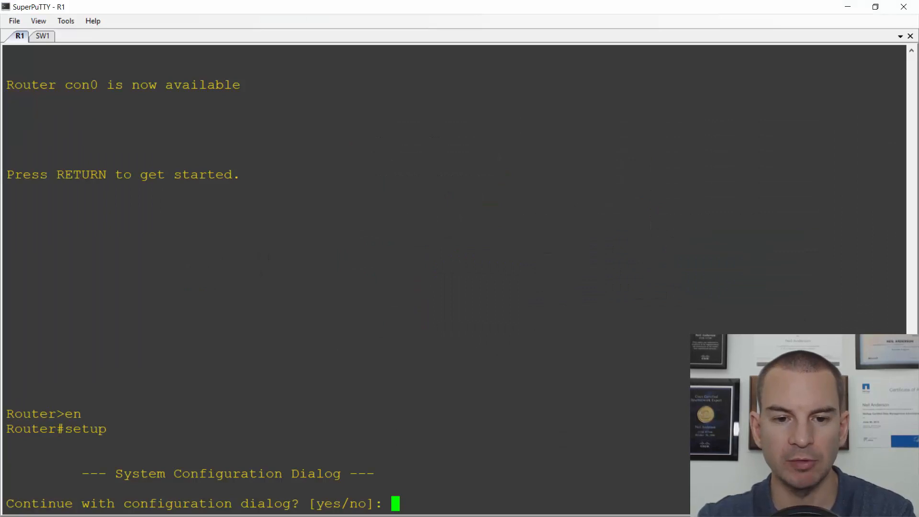
mouse_move(437, 385)
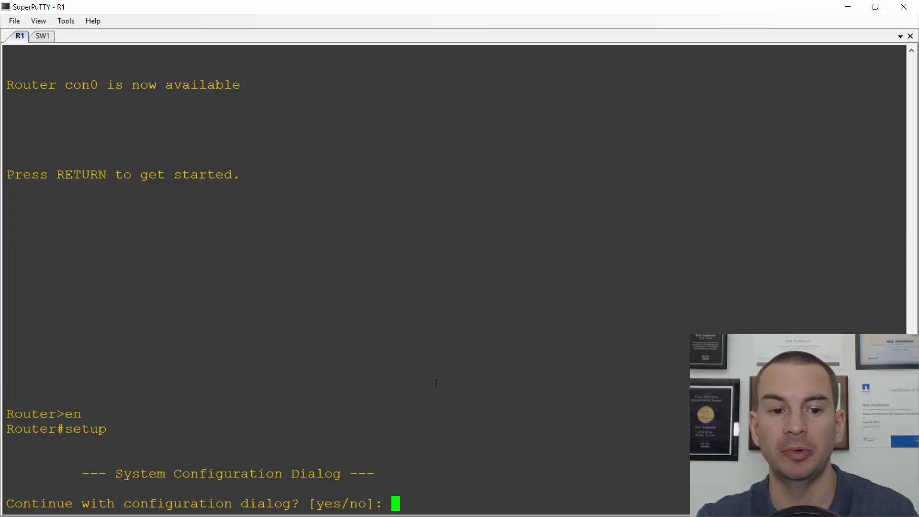
double_click(88, 429)
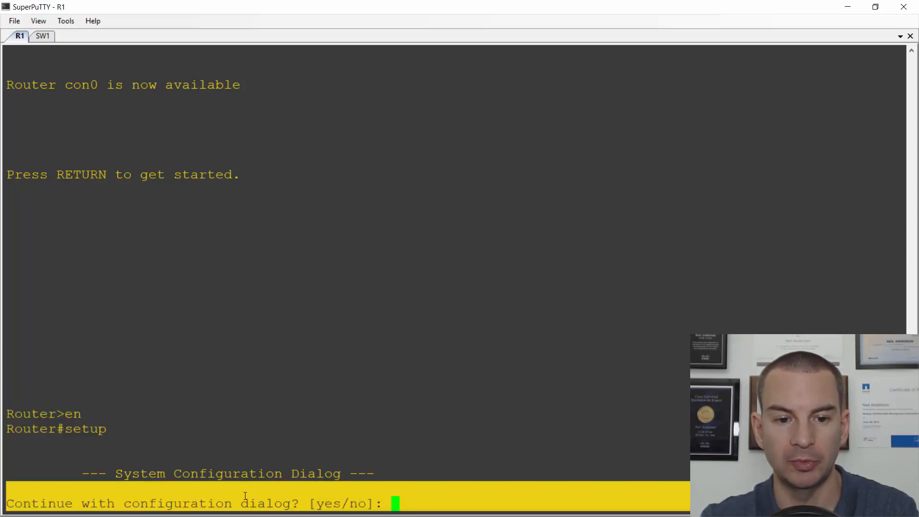
mouse_move(42, 480)
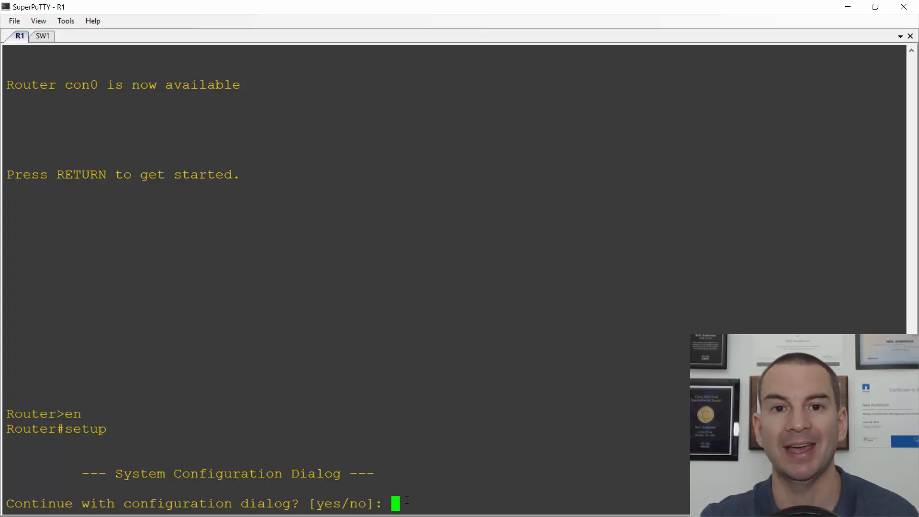
mouse_move(469, 487)
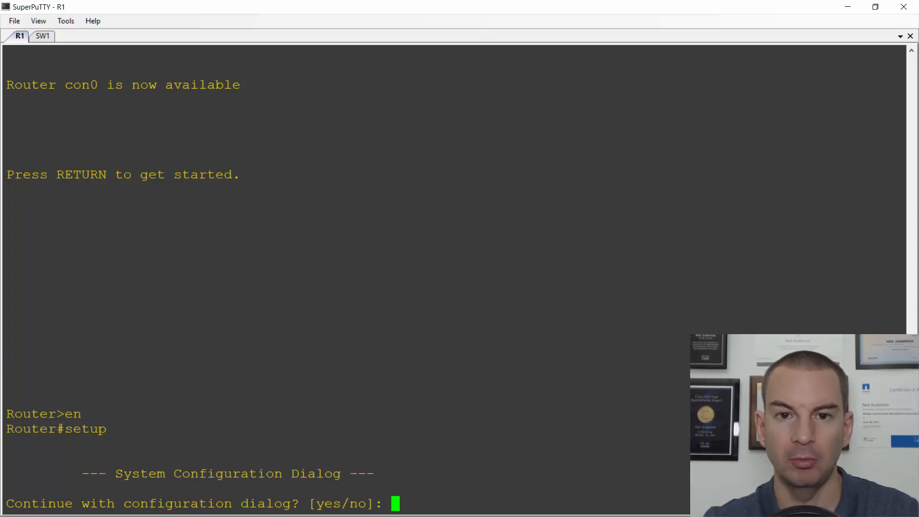
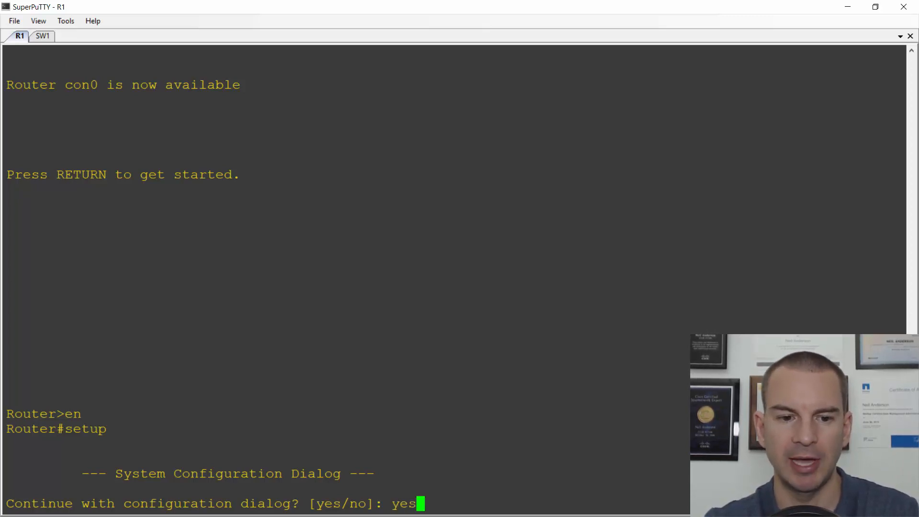
Step: Answer yes to the configuration dialog and basic management setup, then begin entering host name R1
key(Return)
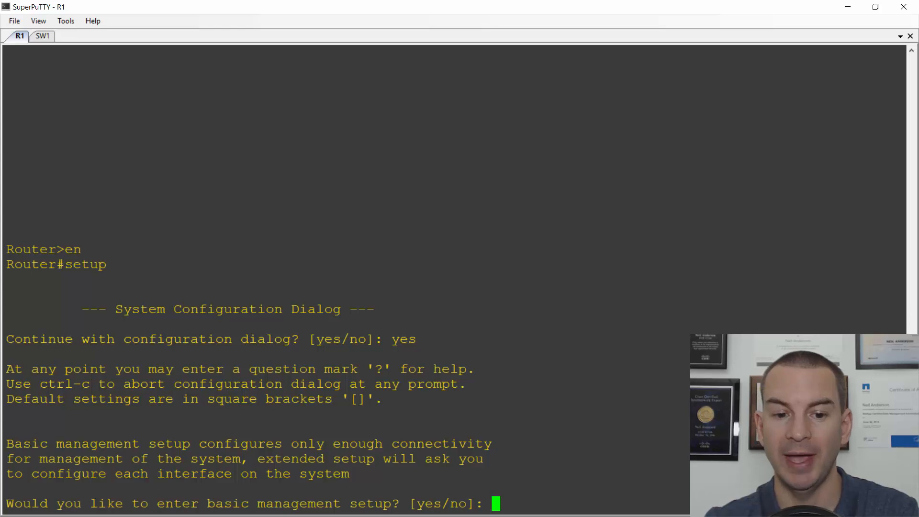
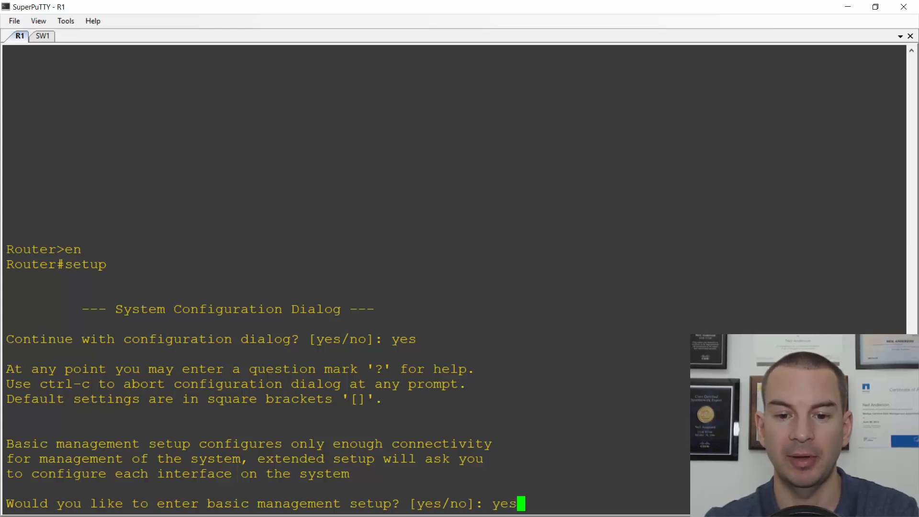
key(Return)
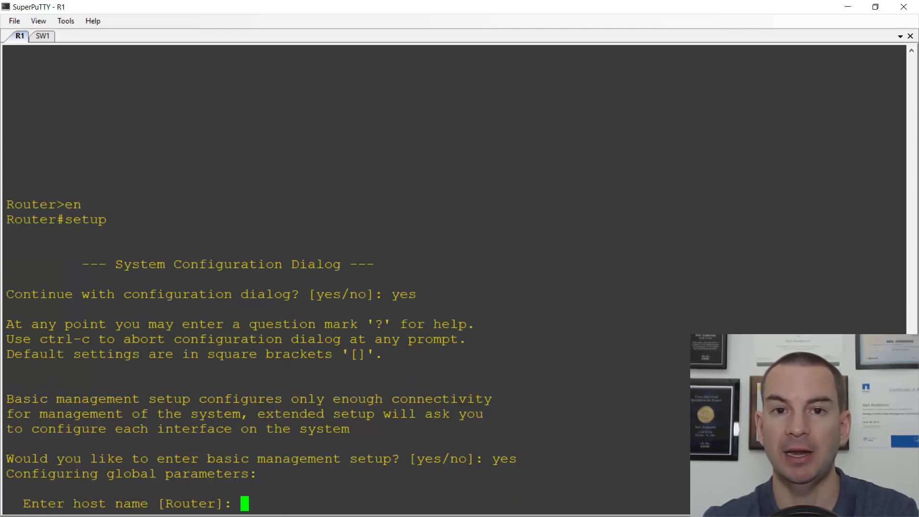
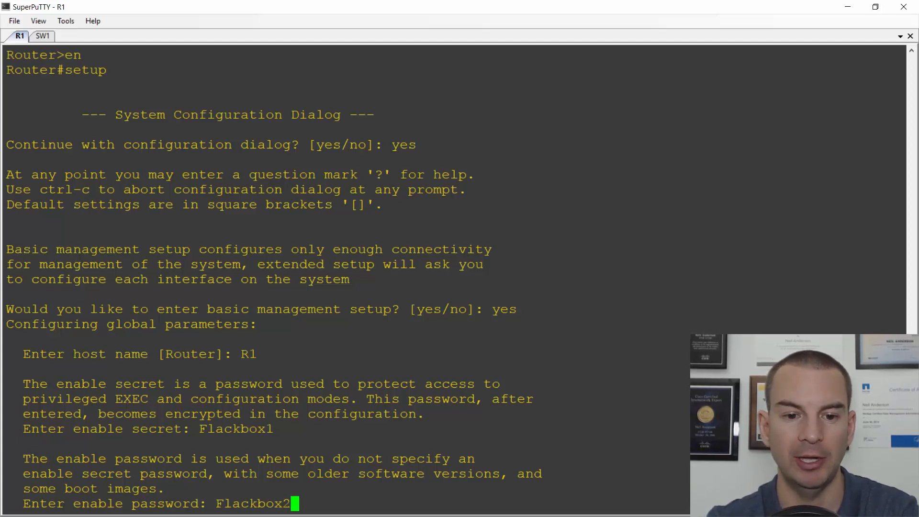
key(Return)
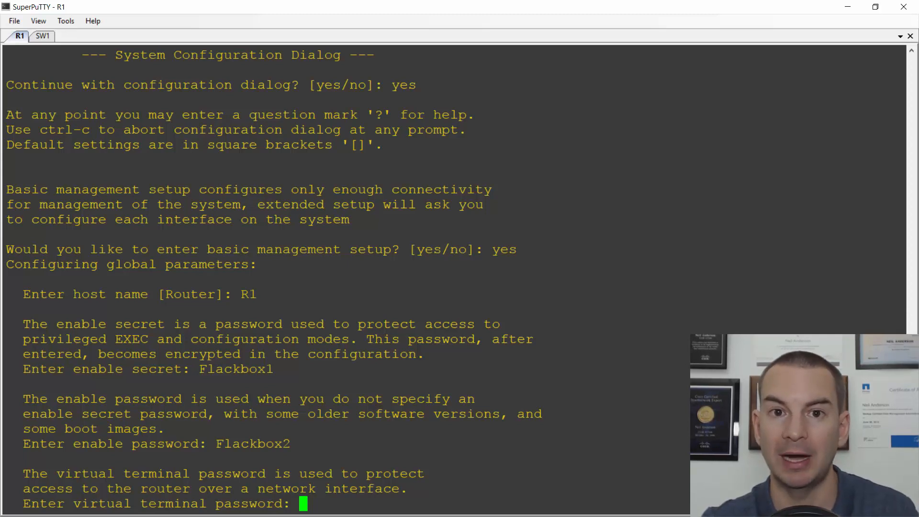
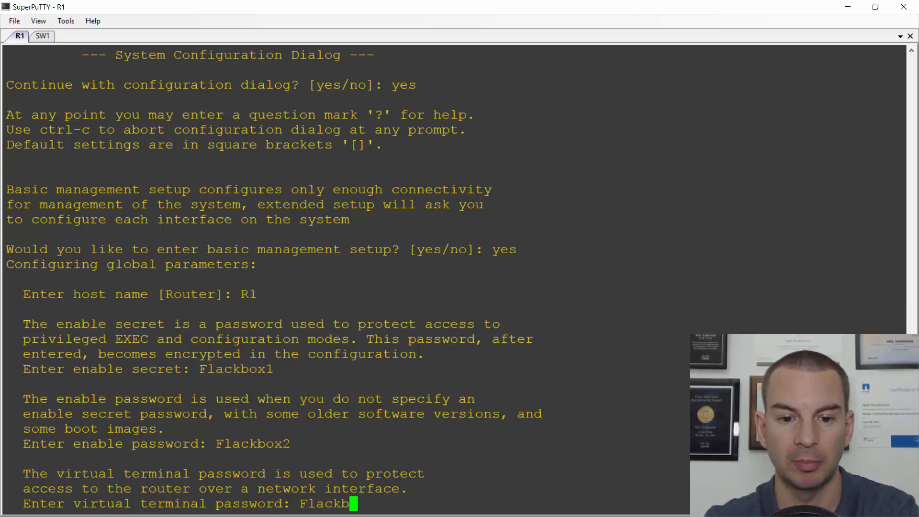
key(Return)
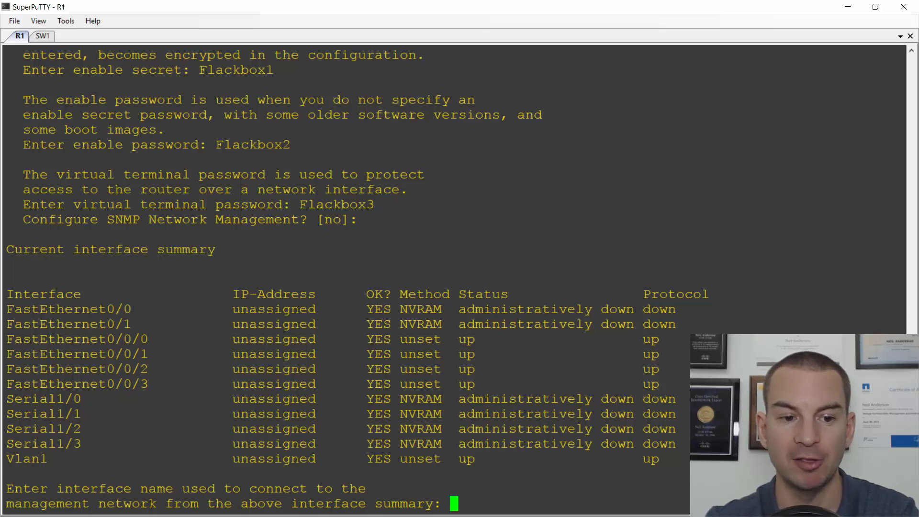
Step: Select FastEthernet0/0 as management interface, full duplex, with IP configuration enabled
text(Fa)
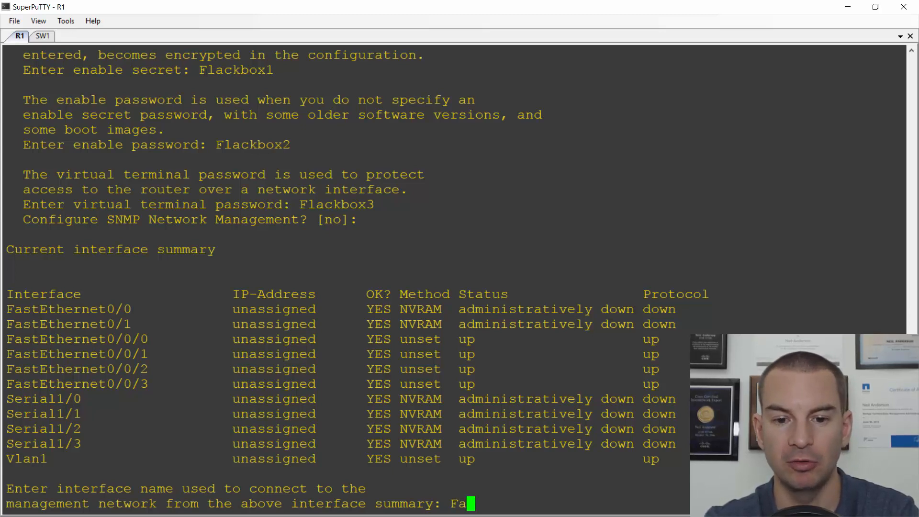
text(stEthernet0/0)
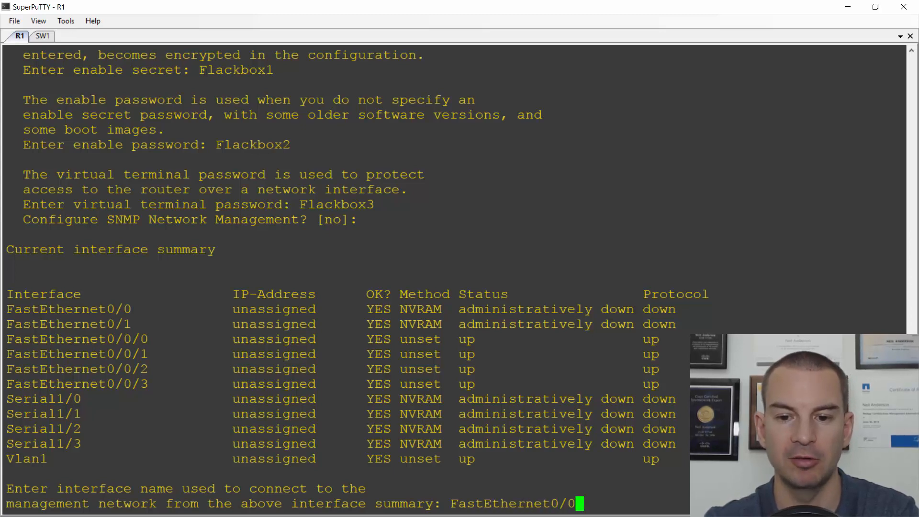
key(Return)
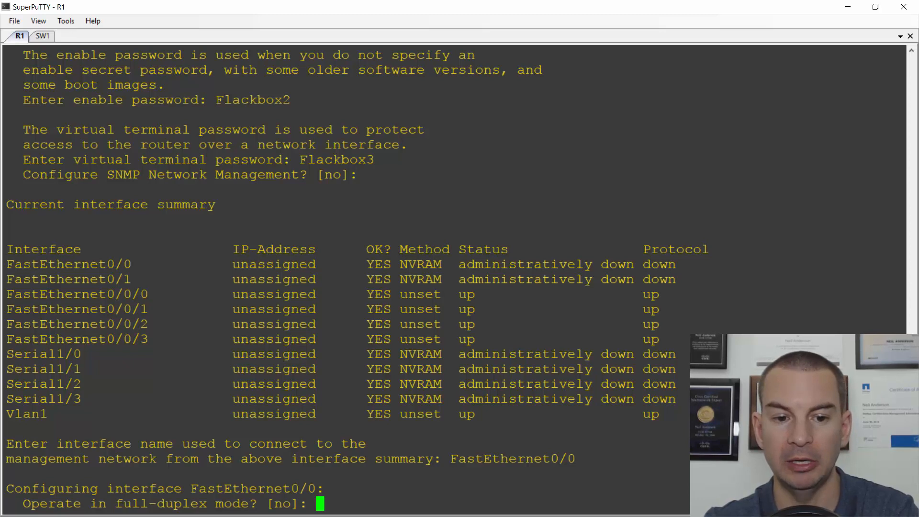
text(yes)
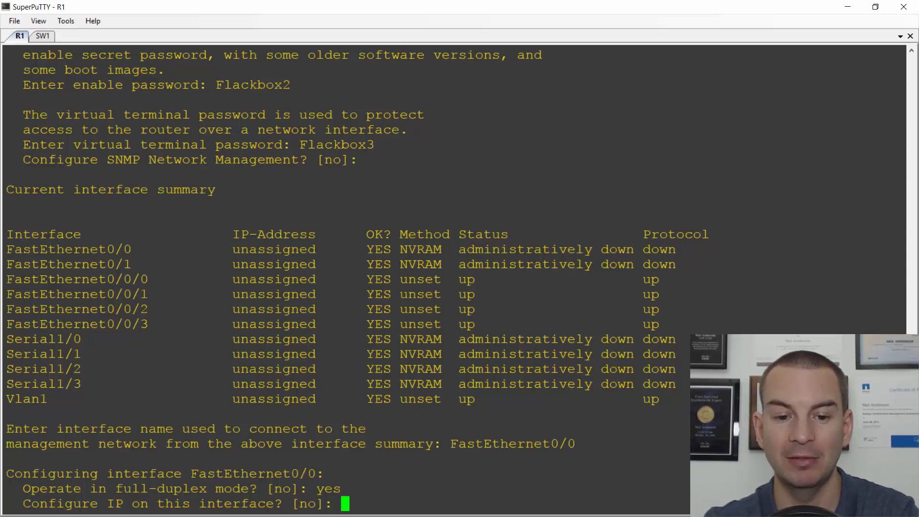
text(yes)
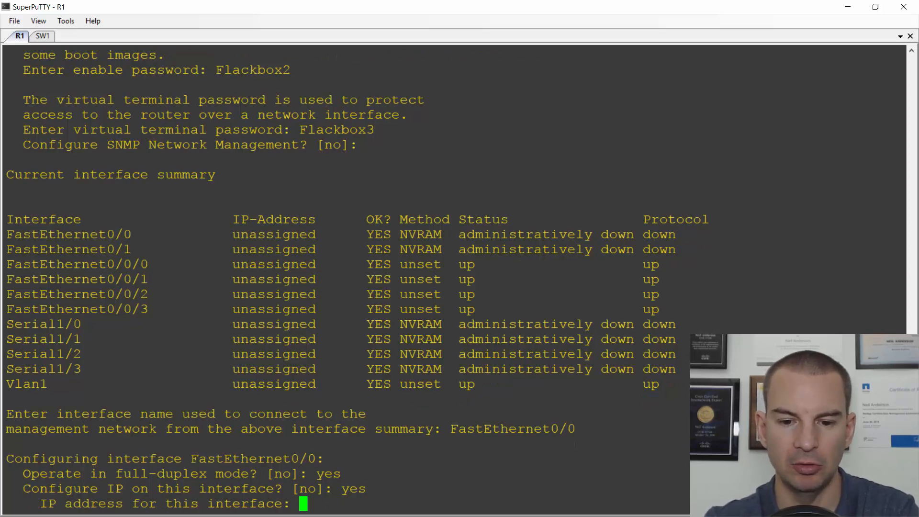
Step: Assign 192.168.0.1 with the default 255.255.255.0 mask
text(192.168)
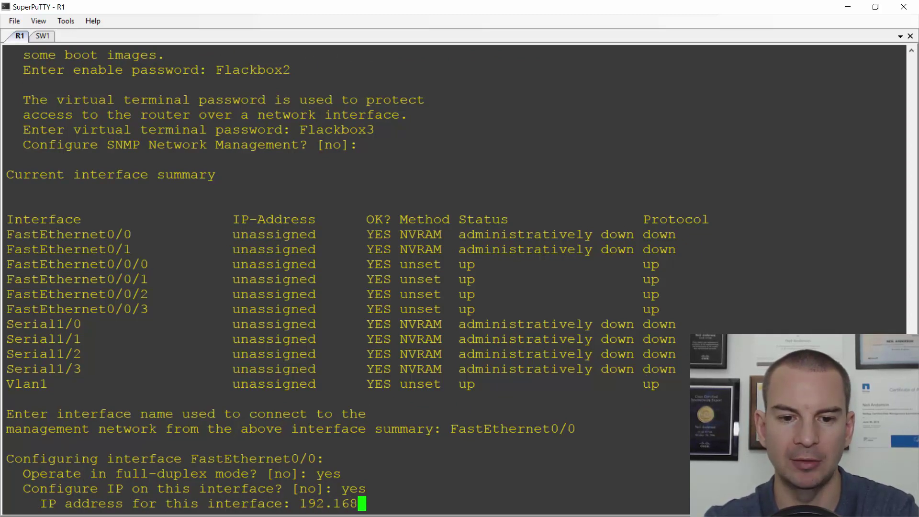
key(Return)
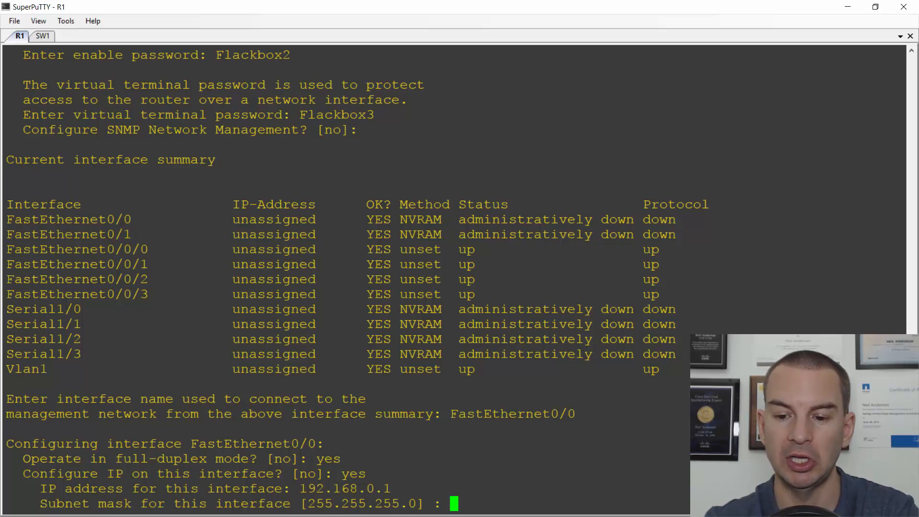
key(Return)
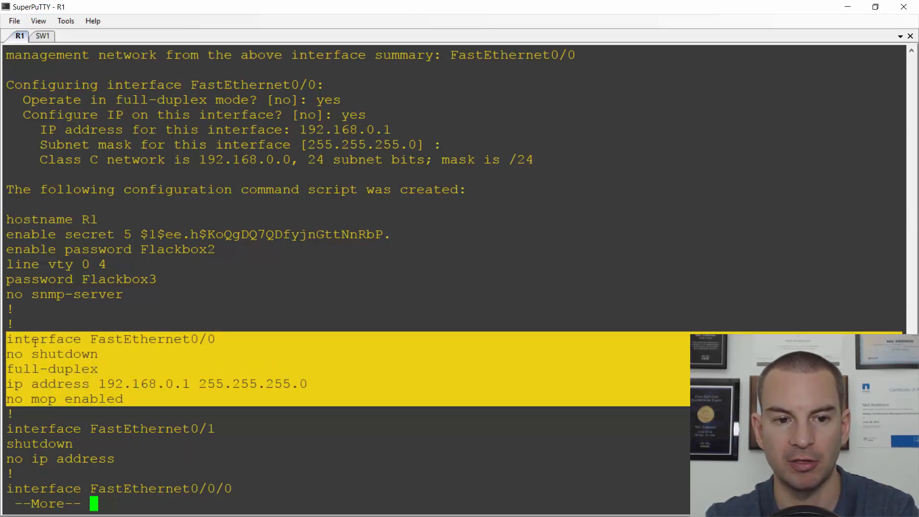
Step: Page through R1's generated configuration script to the save-or-discard menu
click(127, 298)
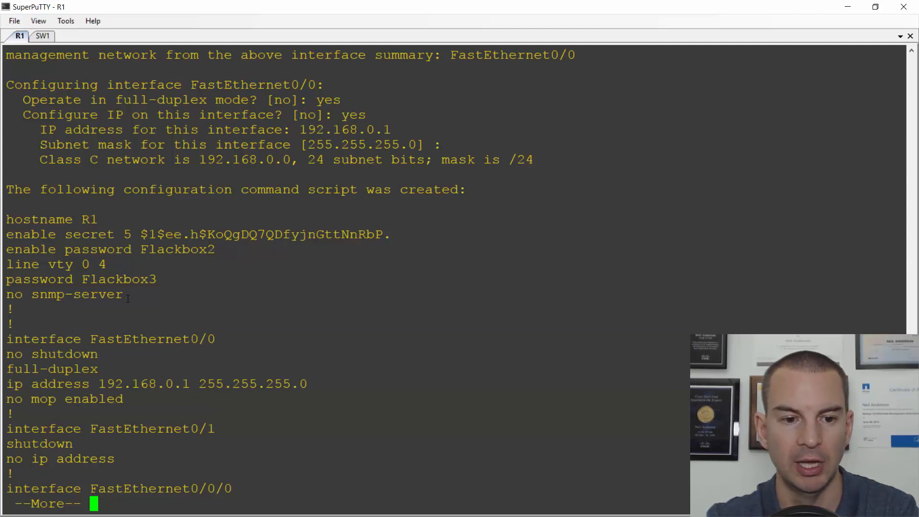
key(space)
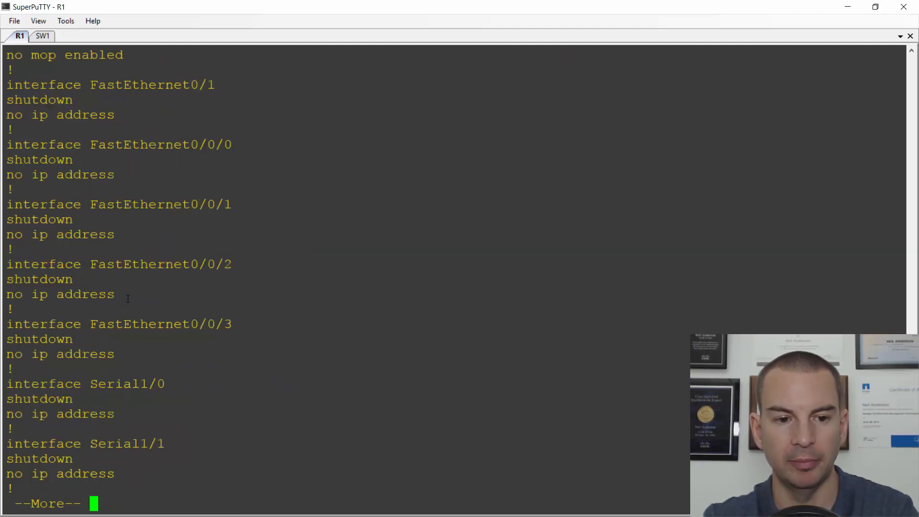
key(space)
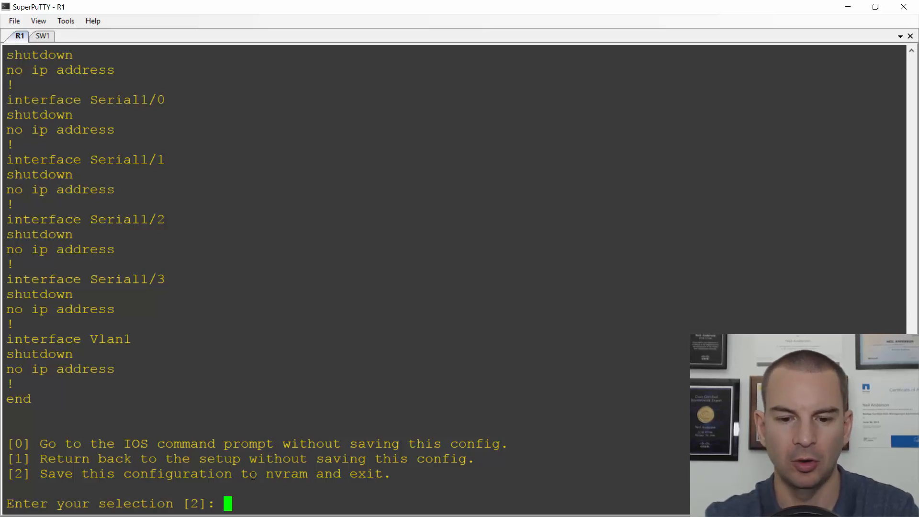
Step: Choose selection 2 to save R1's configuration to NVRAM and exit setup
text(2)
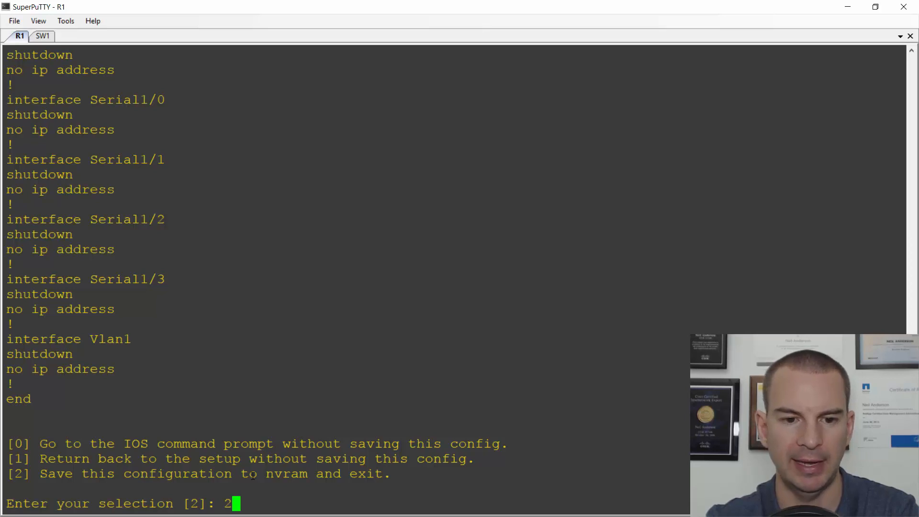
key(Return)
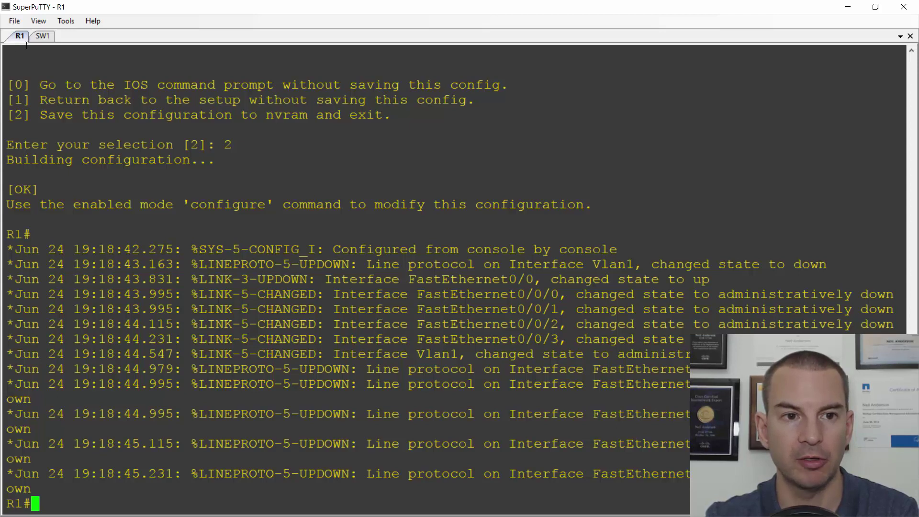
Step: In the SW1 session, start setup, agree to the dialog and name the switch SW1
click(41, 35)
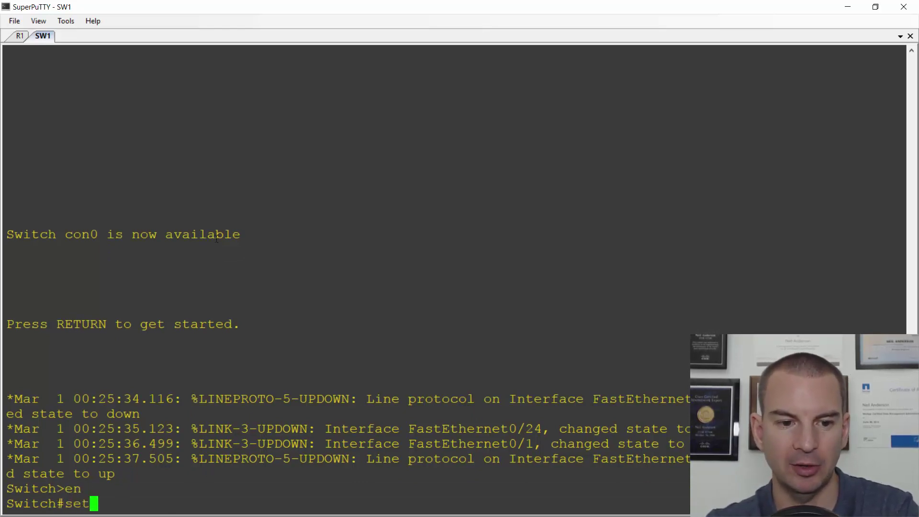
key(Return)
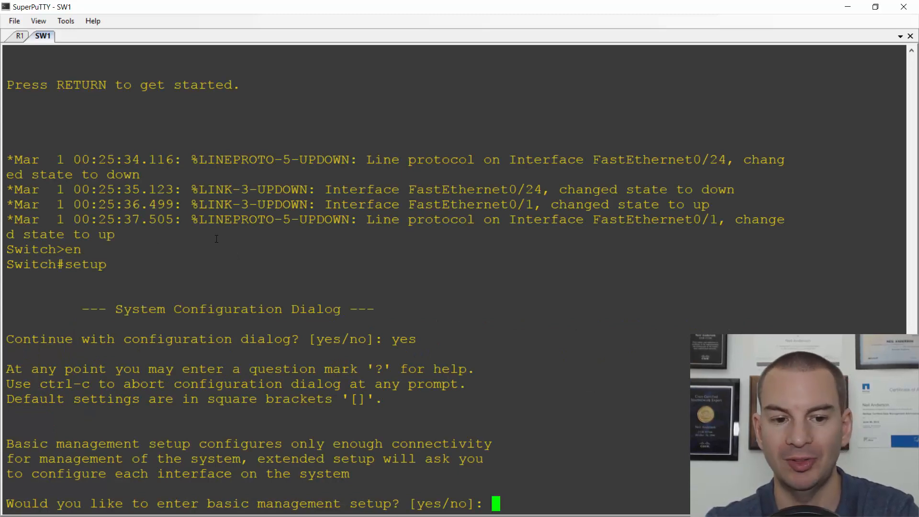
text(yes)
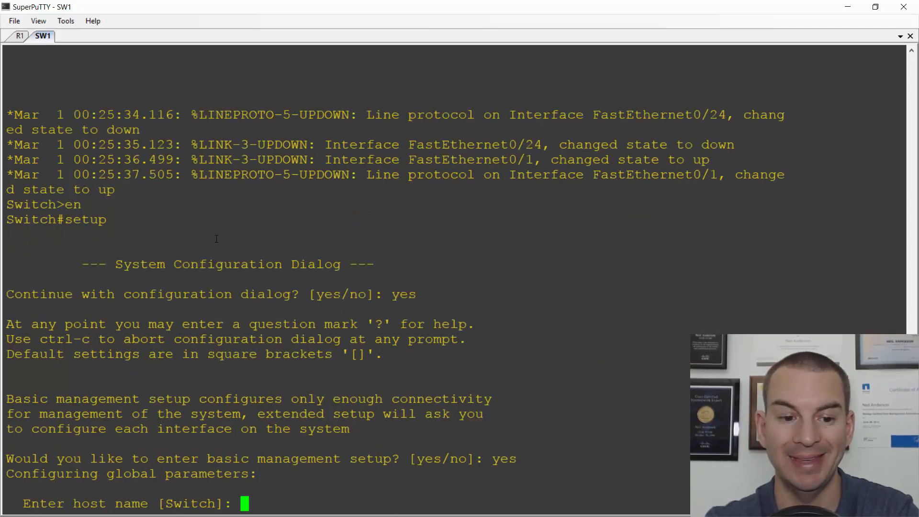
text(SW1)
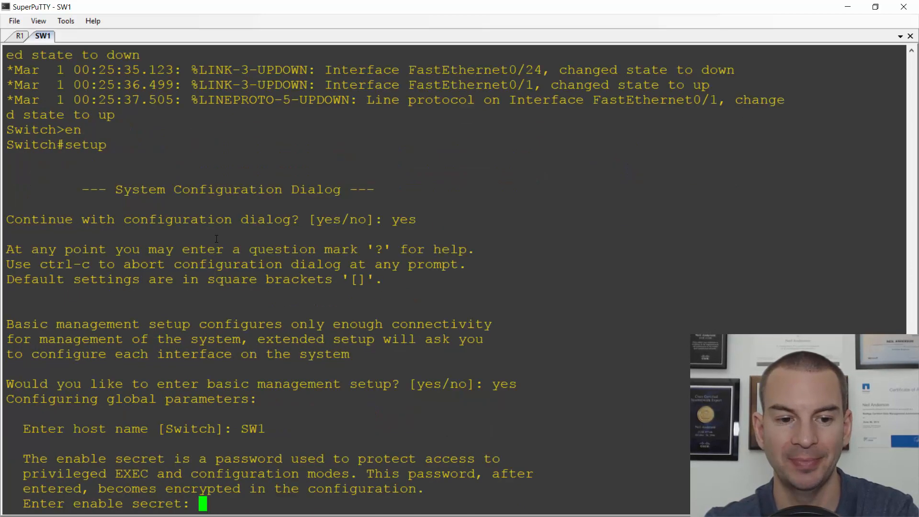
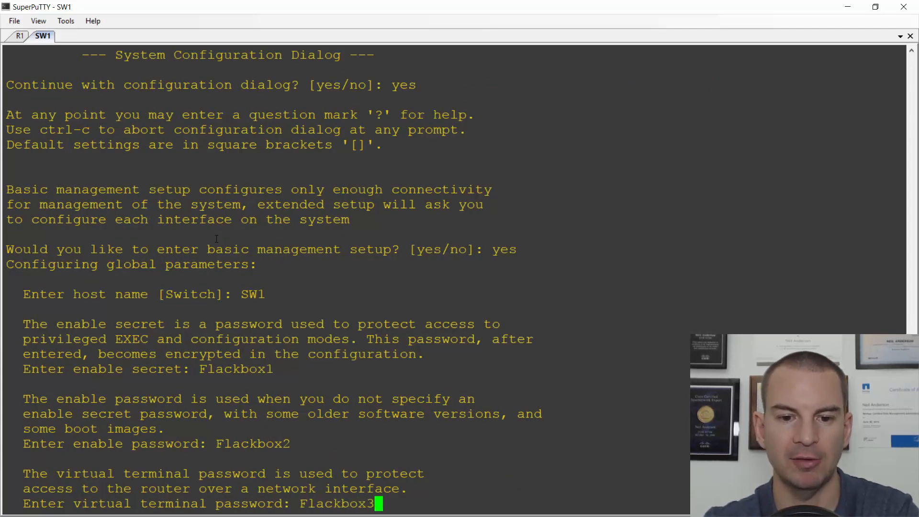
key(Return)
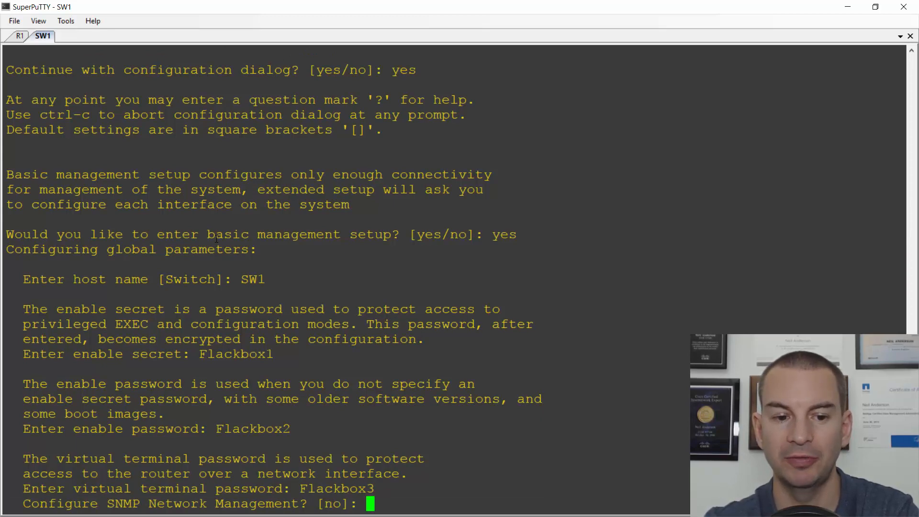
text(no)
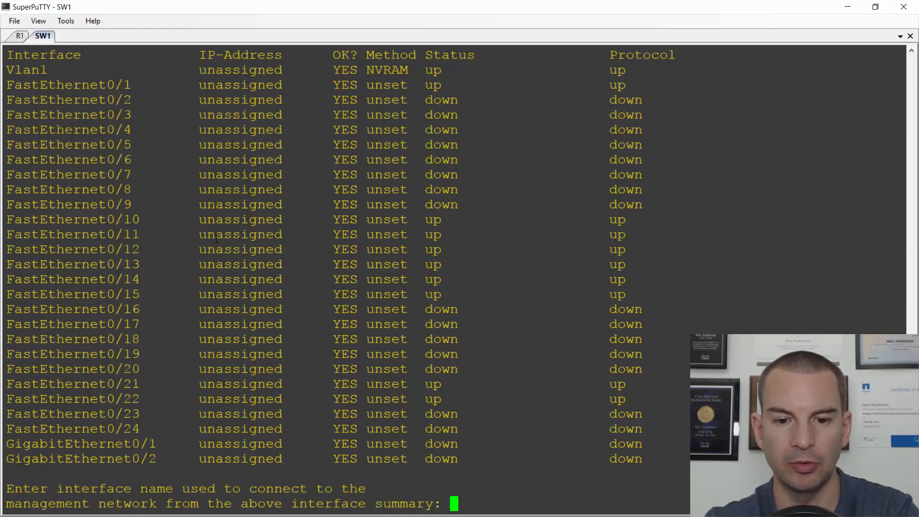
Step: Select Vlan1 with IP 192.168.0.20/24 and decline cluster command switch
text(Vlan1)
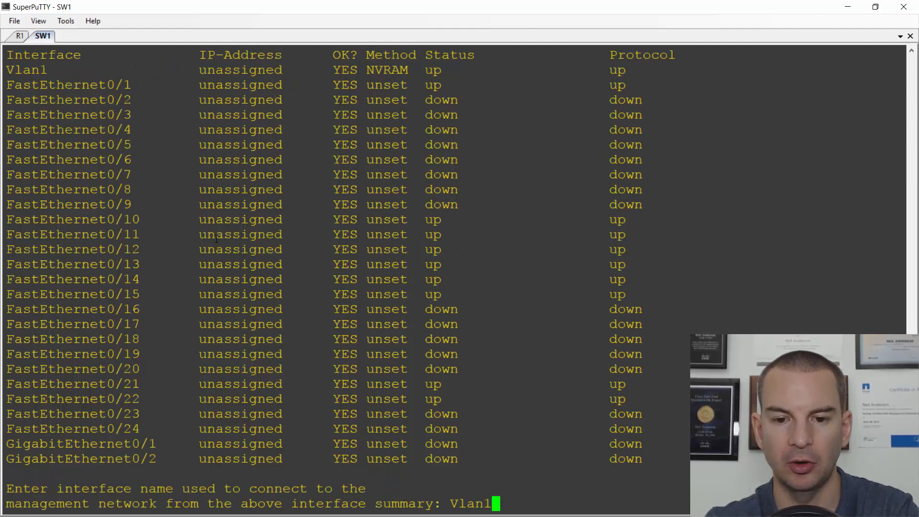
key(Return)
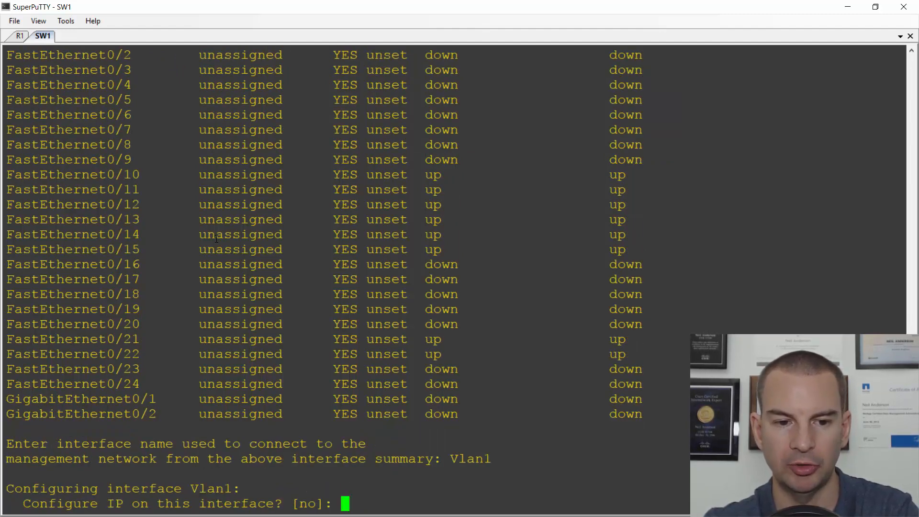
text(yes)
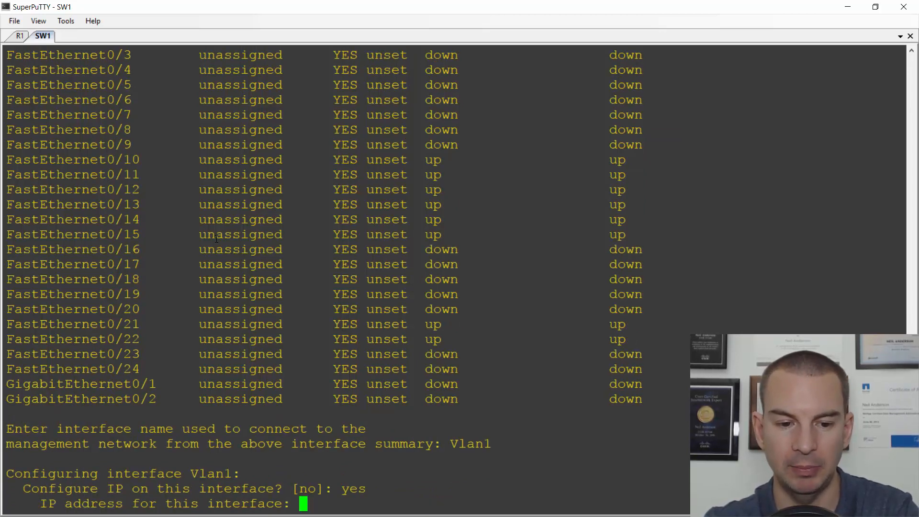
text(192.168.0.20)
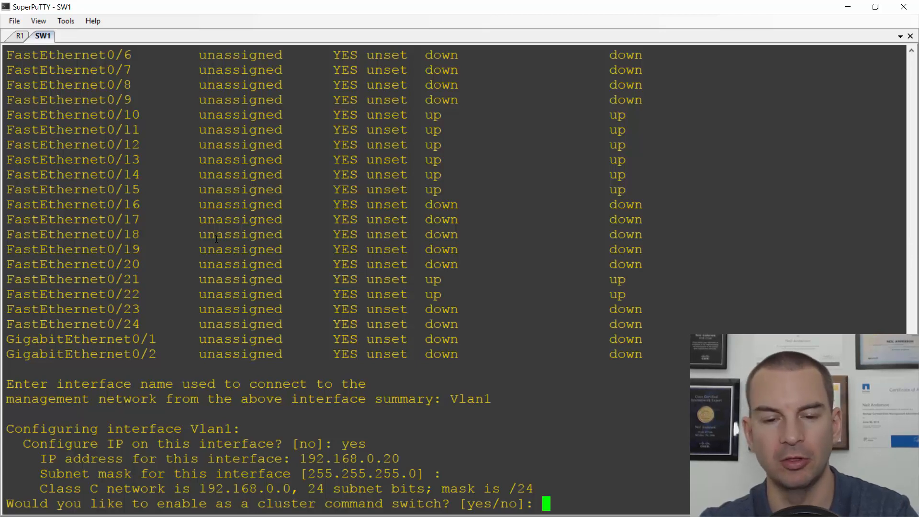
text(no)
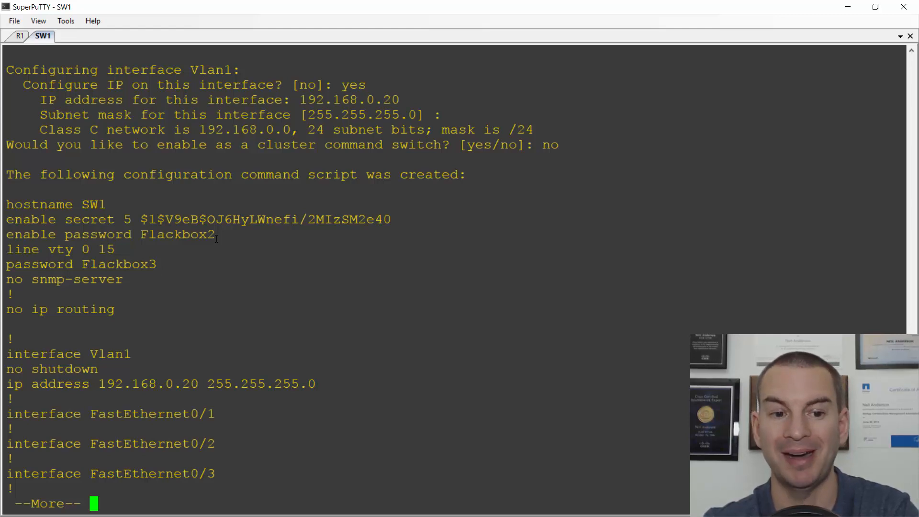
Step: Page through SW1's script and choose selection 2 to save it to NVRAM
key(space)
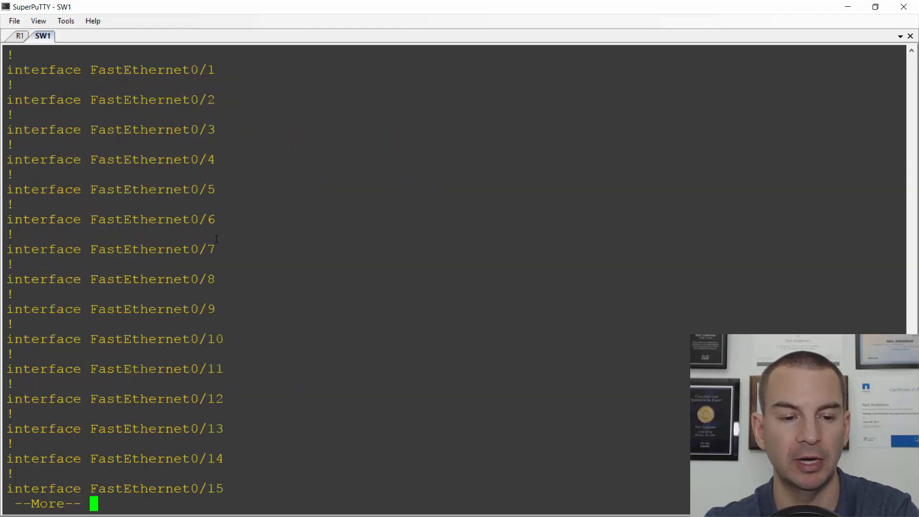
key(space)
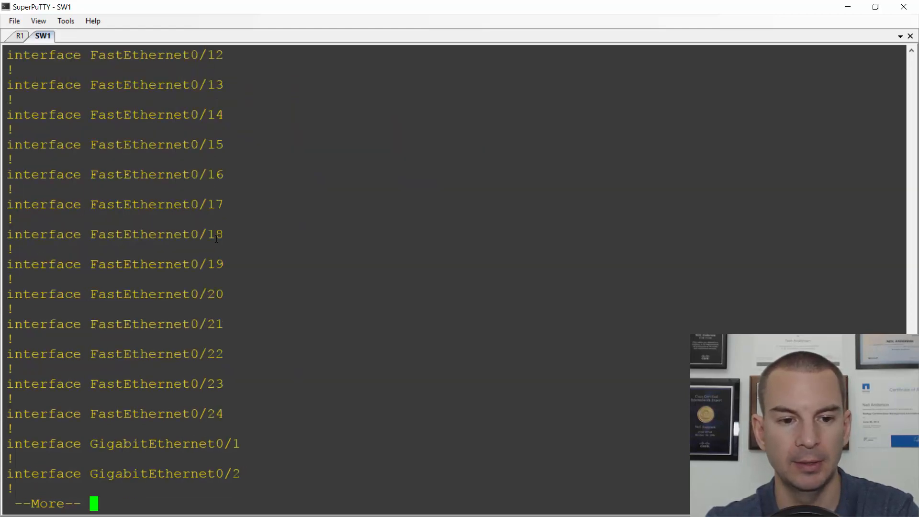
key(space)
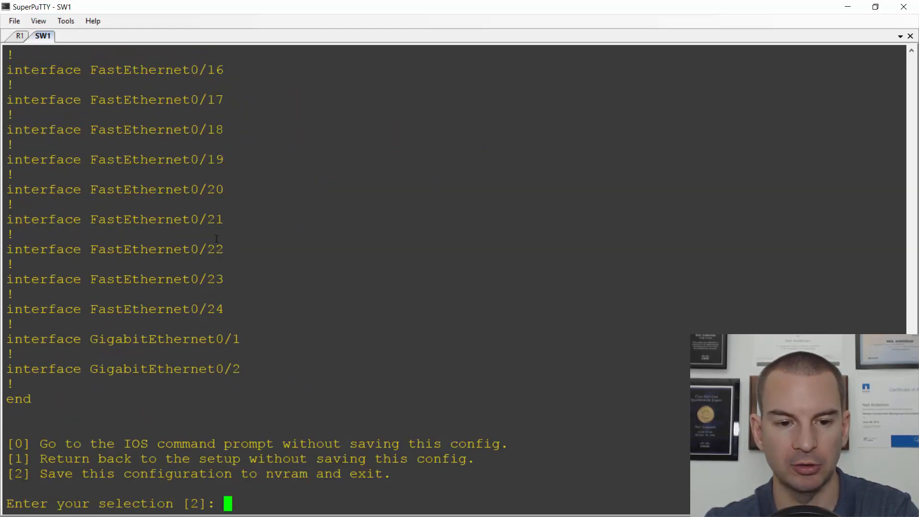
text(2)
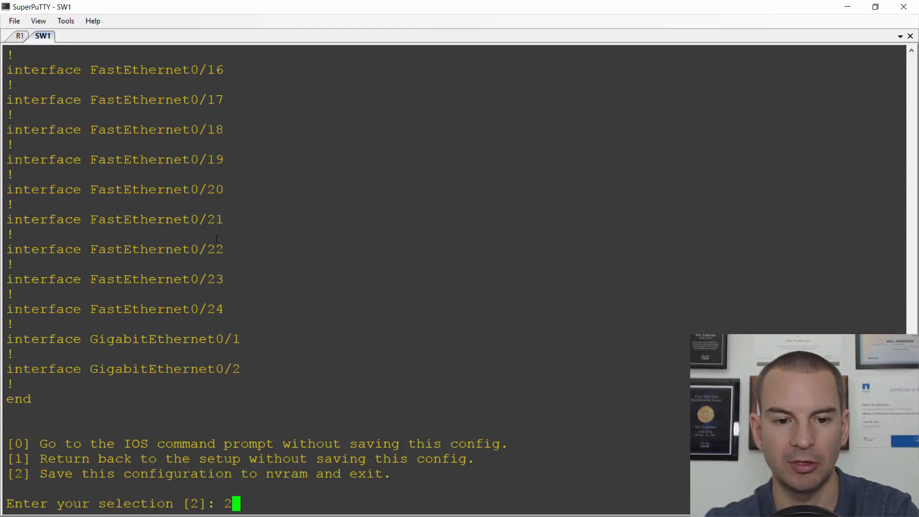
key(Return)
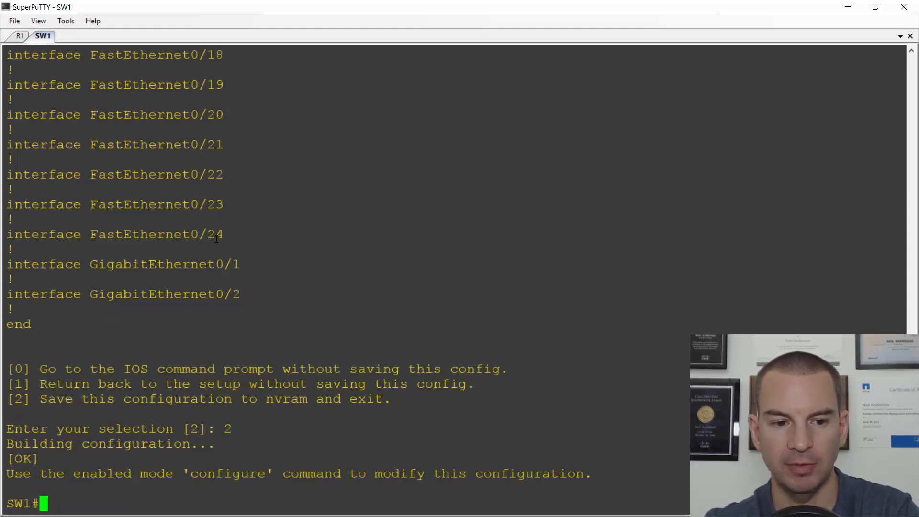
Step: Ping 192.168.0.1 from SW1 and begin entering config t
text(ping 1)
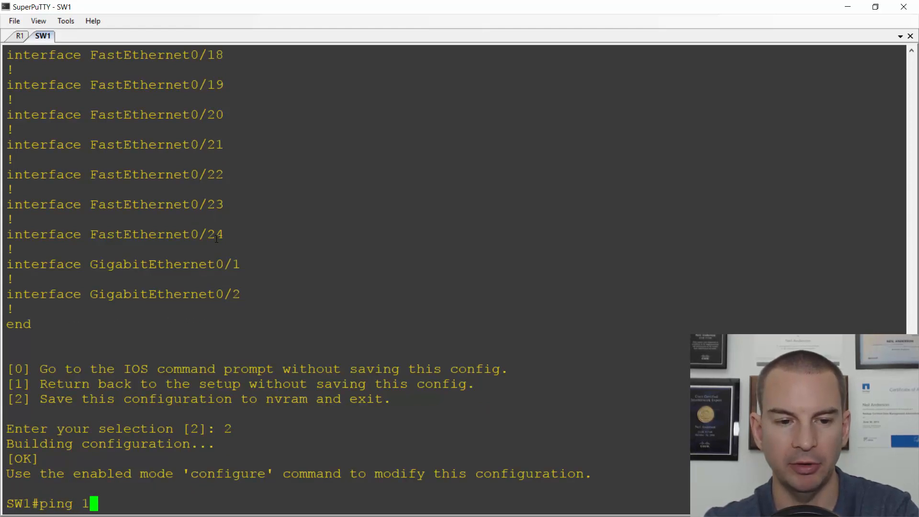
text(92.168)
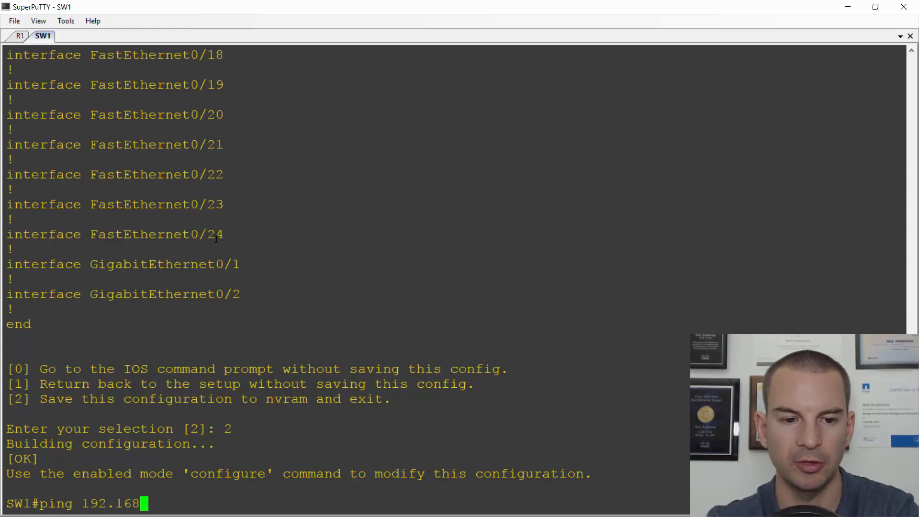
key(Return)
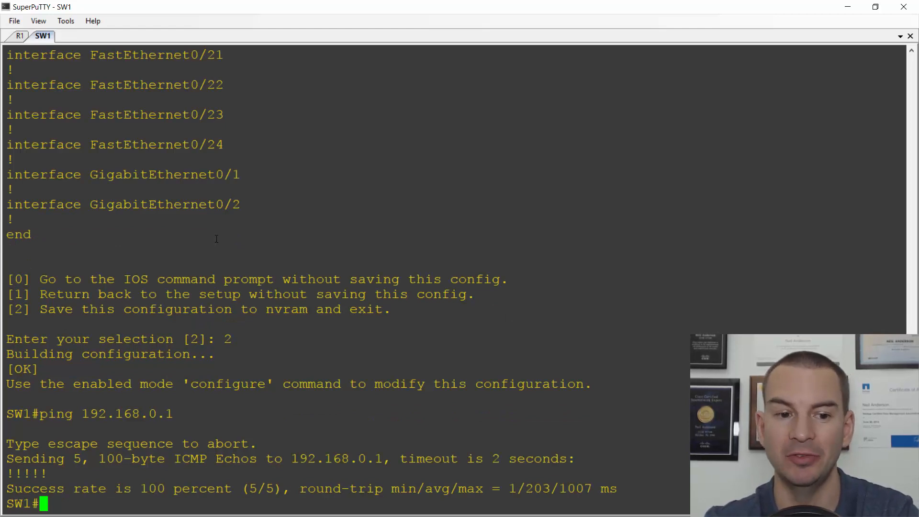
text(config t)
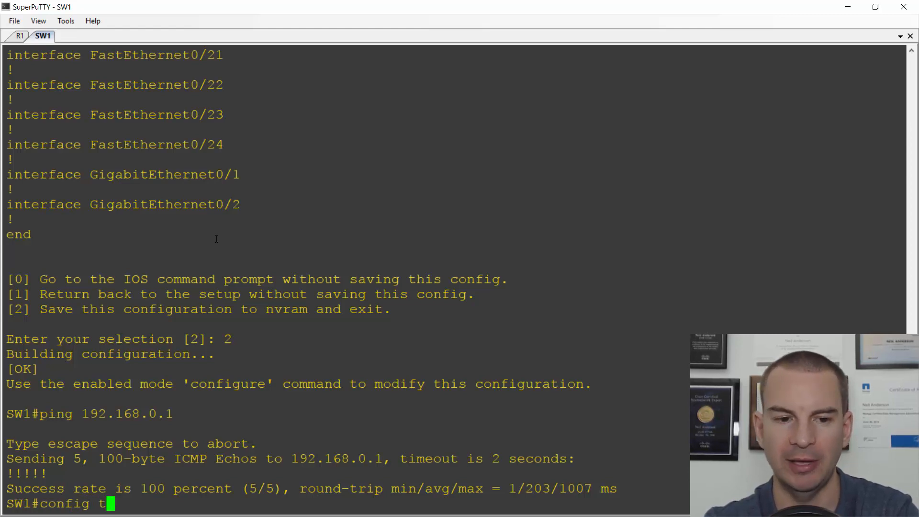
Step: Configure 'ip default-gateway 192.168.0.1' on SW1 and exit with 'end'
key(Return)
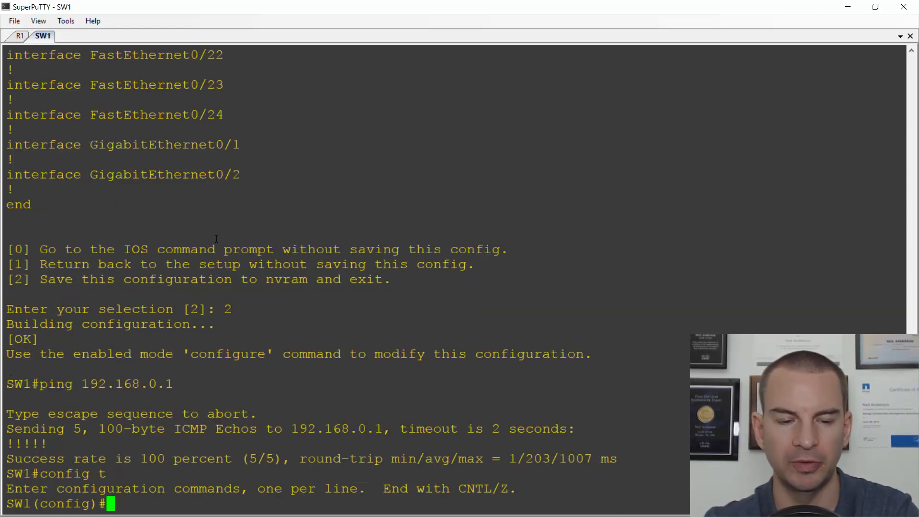
text(ip default-gate)
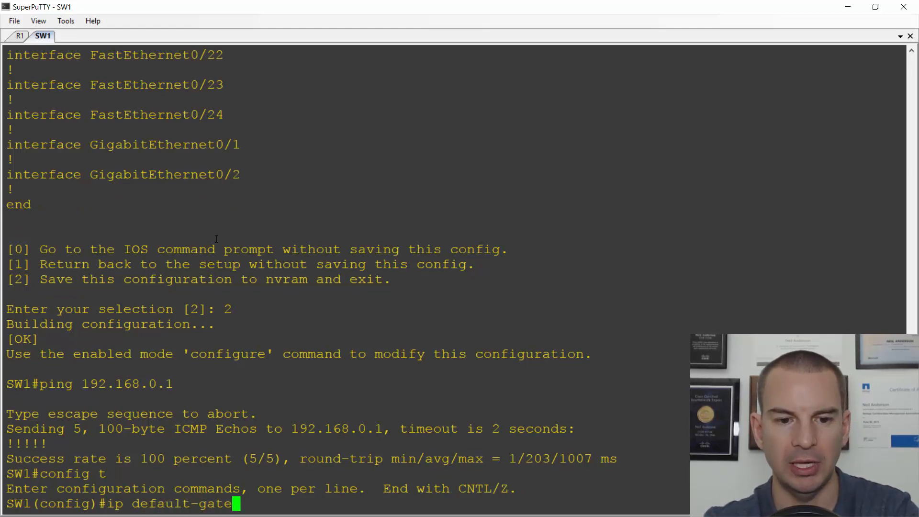
text(way 192.1)
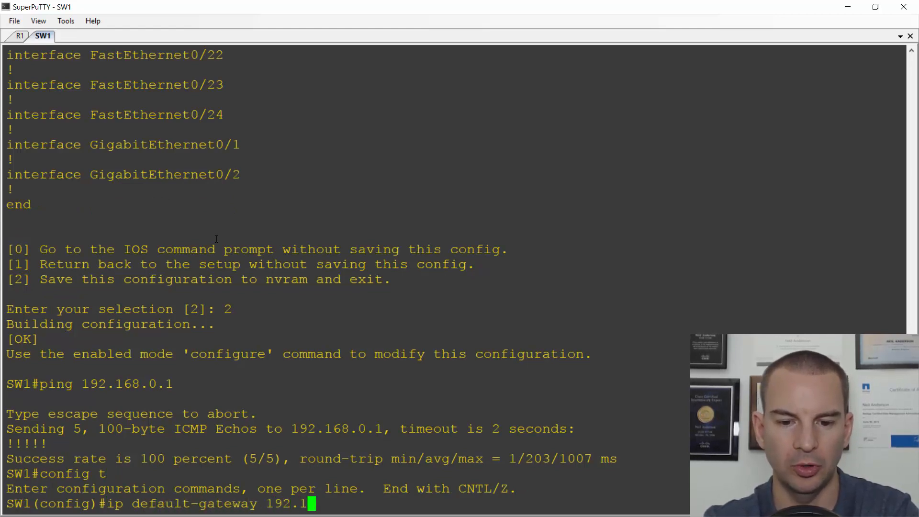
text(68.0.1)
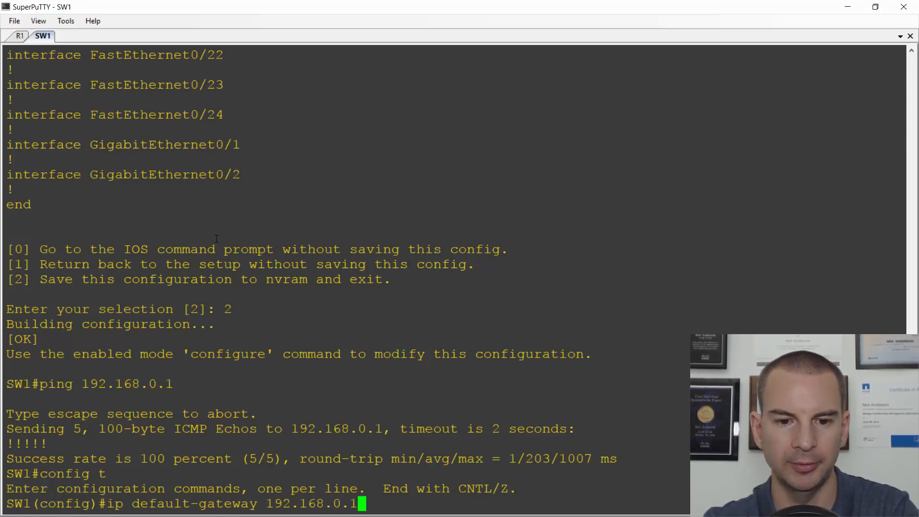
key(Return)
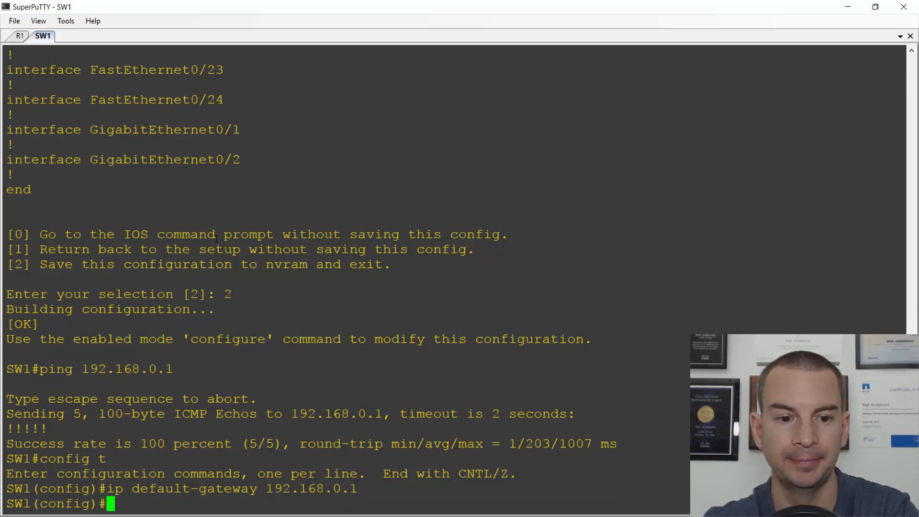
text(end)
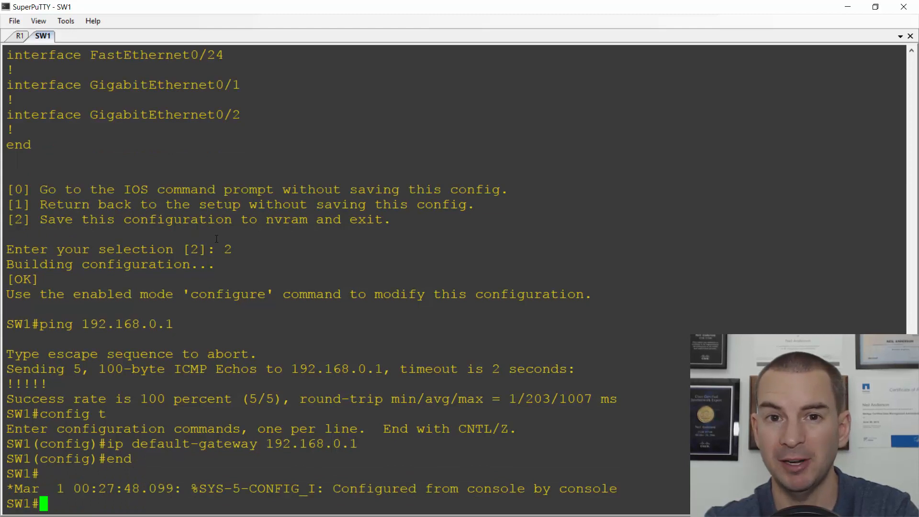
Step: Run 'telnet 192.168.0.1' from SW1 and submit the vty password to reach R1's prompt
text(tel)
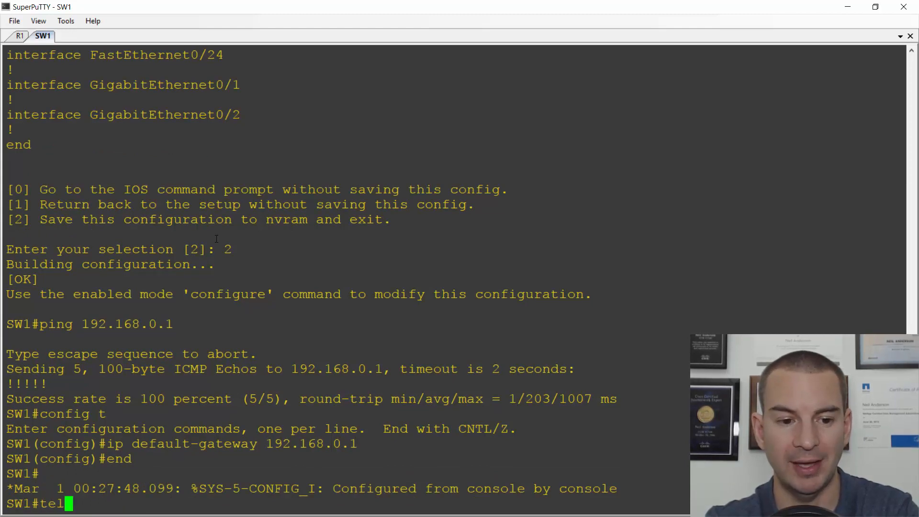
text(net 192.1)
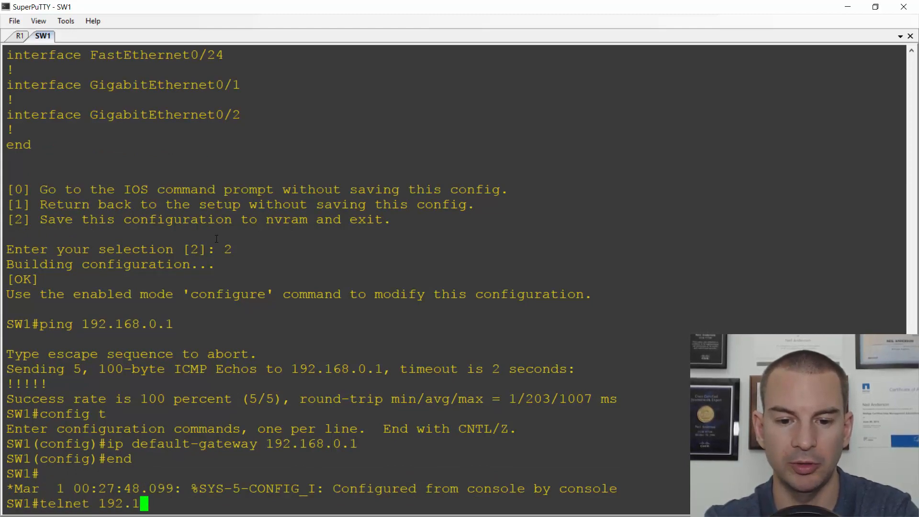
text(68.0.1)
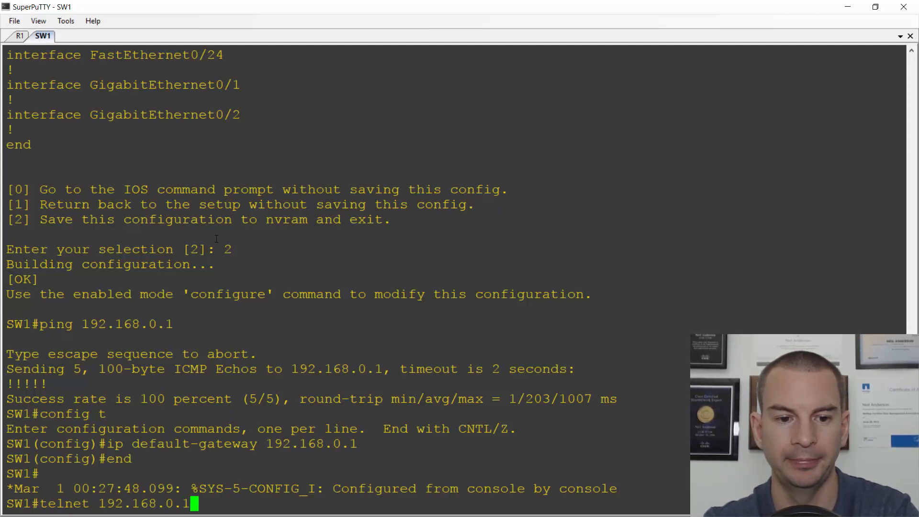
key(Return)
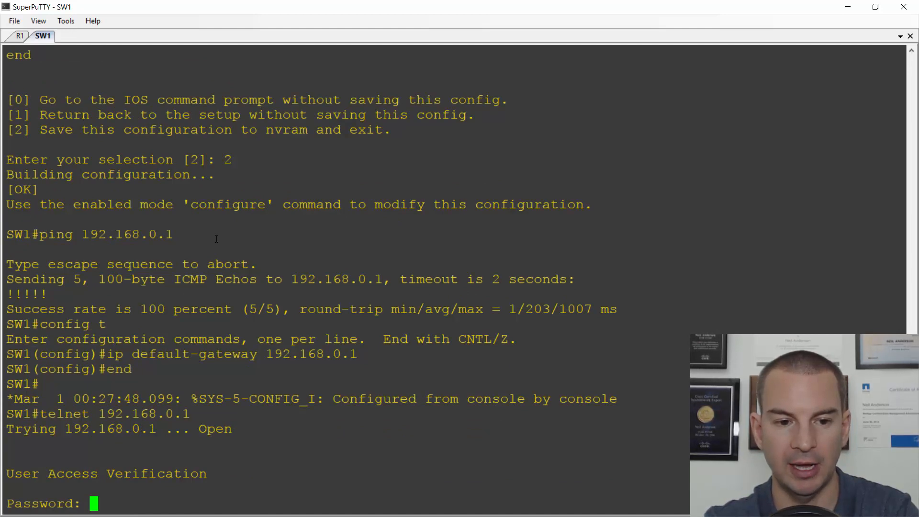
key(Return)
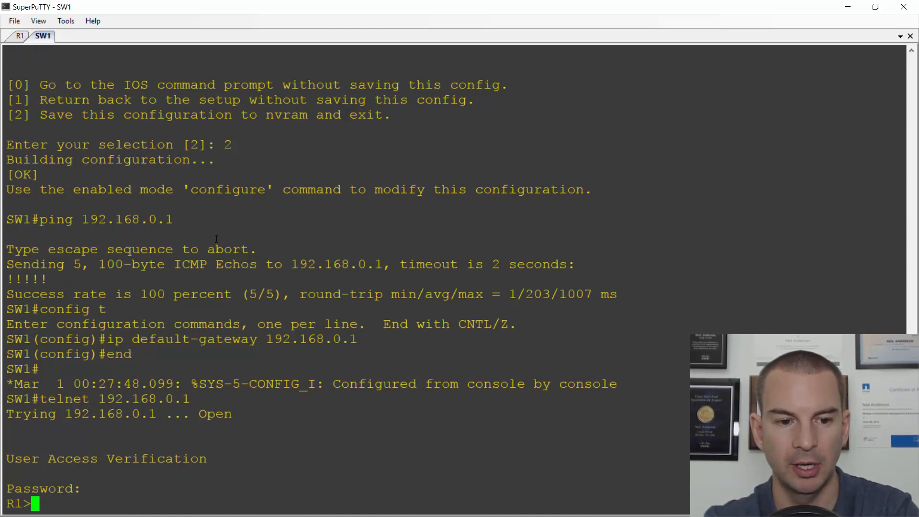